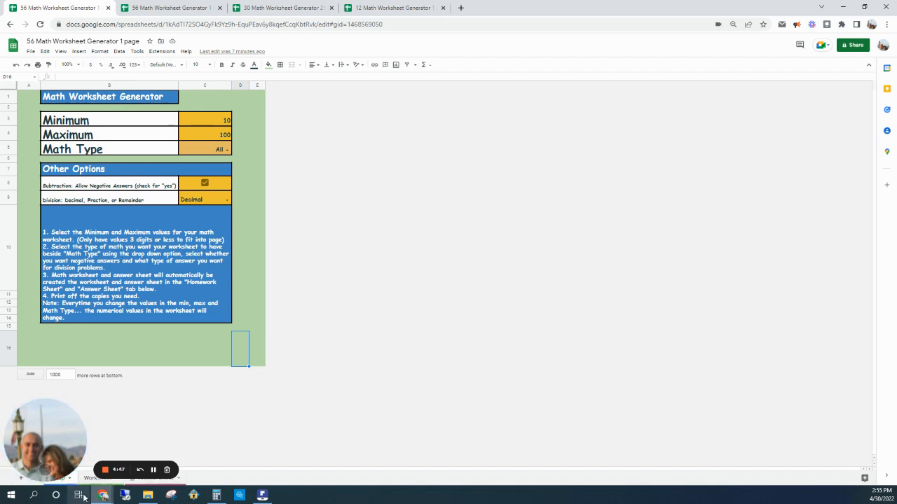
# - Browse the 25-page worksheet generator file, then return to the 1-page generator
pyautogui.moveTo(45, 438); pyautogui.dragTo(643, 371)
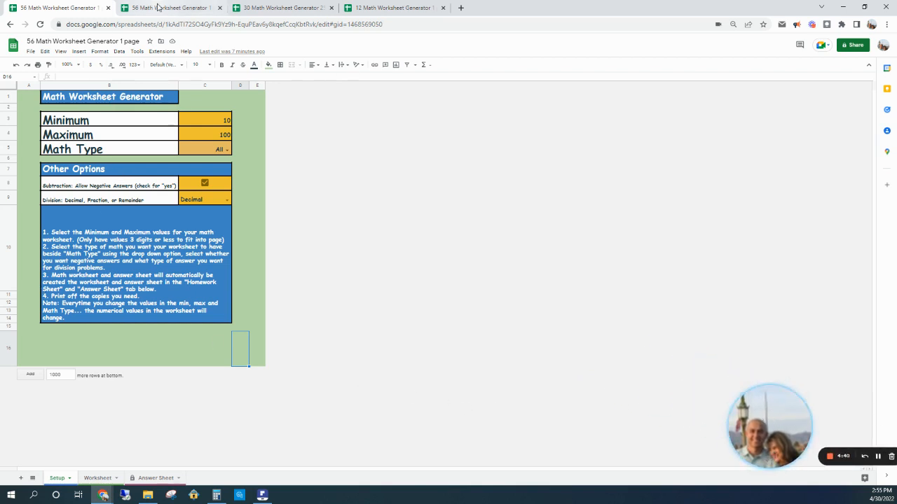
pyautogui.click(280, 7)
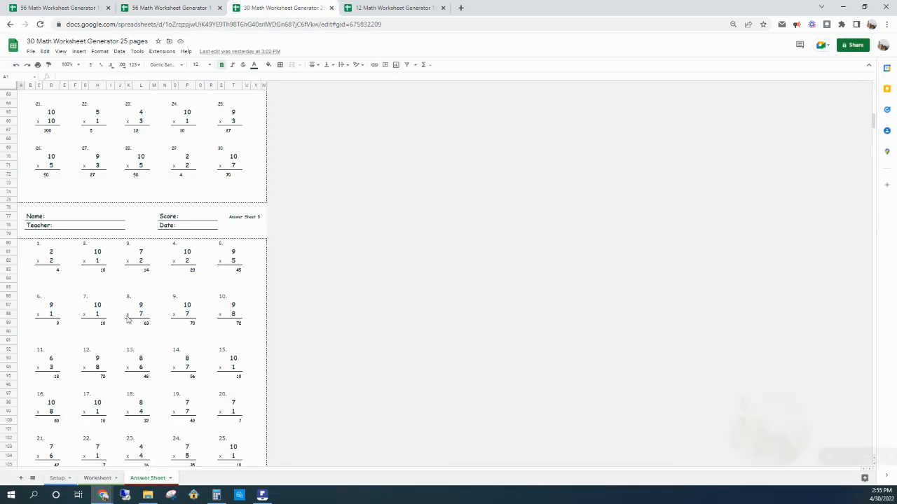
pyautogui.scroll(-3)
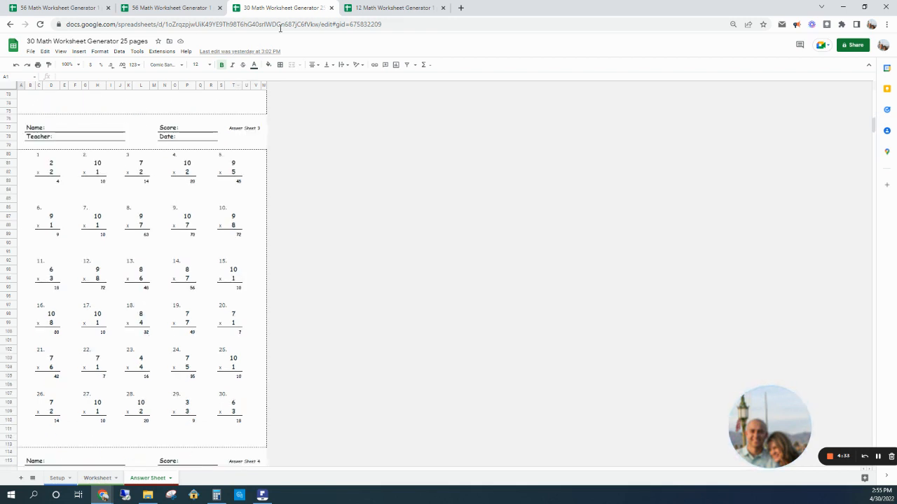
pyautogui.click(392, 7)
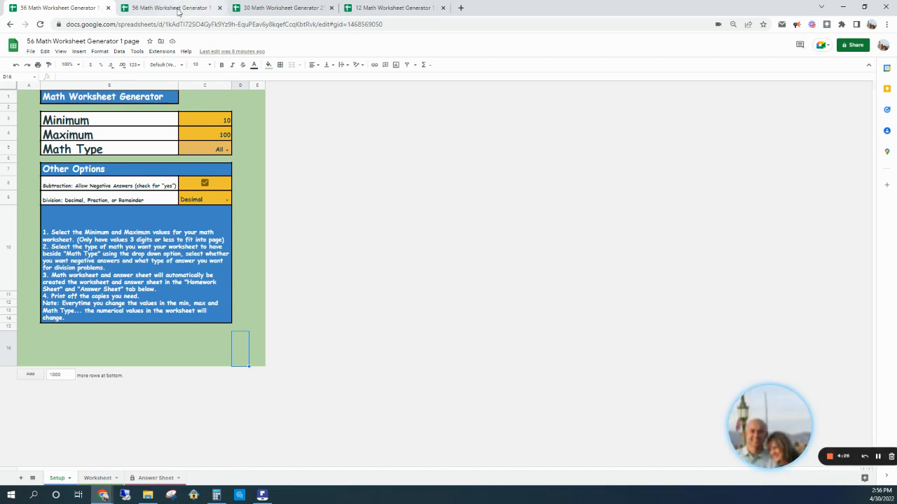
pyautogui.moveTo(172, 7)
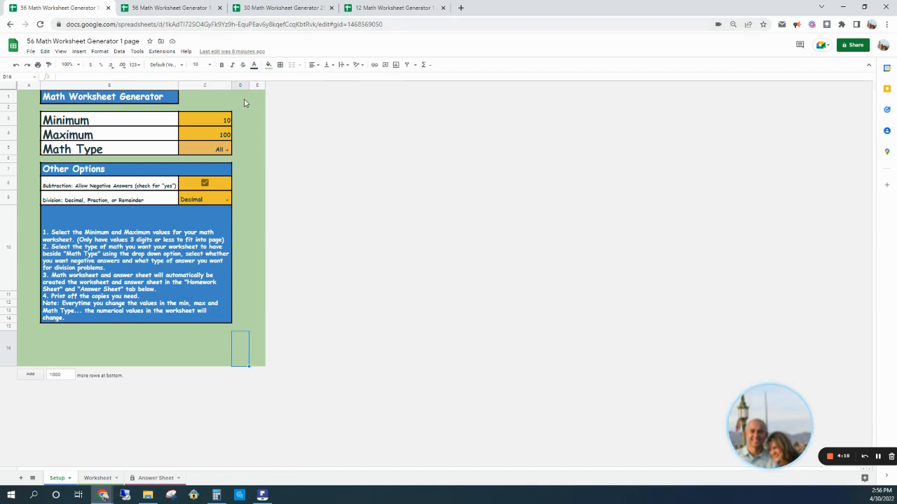
pyautogui.moveTo(270, 231)
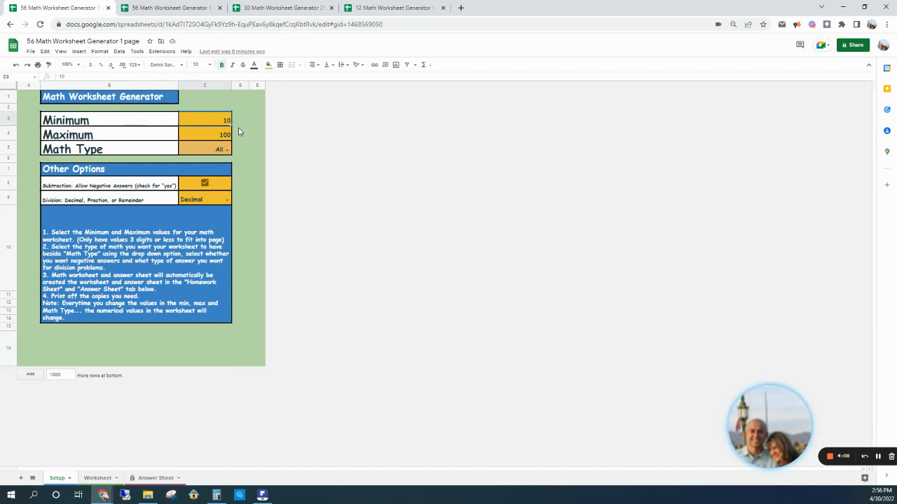
# - Set the number range to 1–10 and choose Addition as the math type
pyautogui.write('1')
pyautogui.click(205, 134)
pyautogui.write('1')
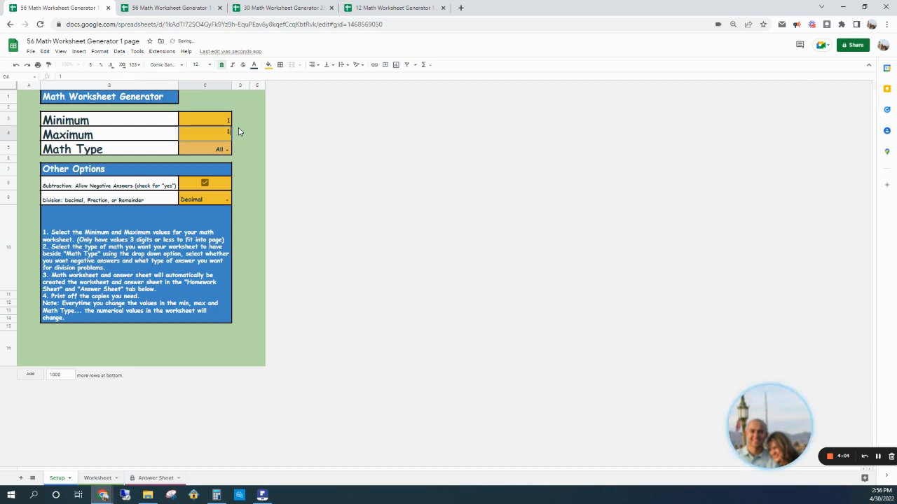
pyautogui.click(203, 149)
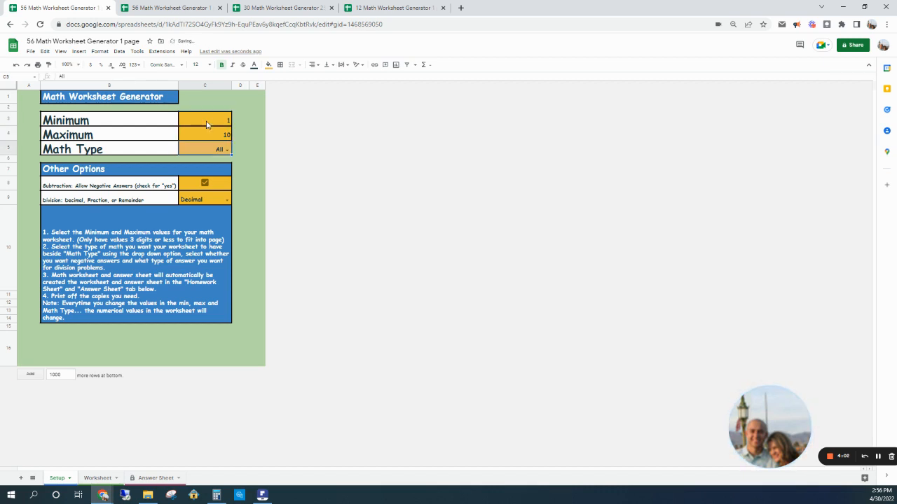
pyautogui.click(226, 148)
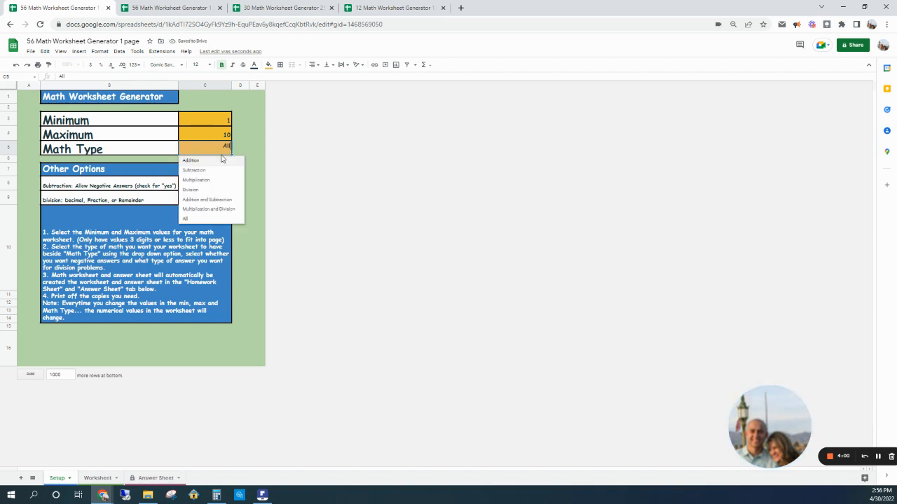
pyautogui.click(190, 159)
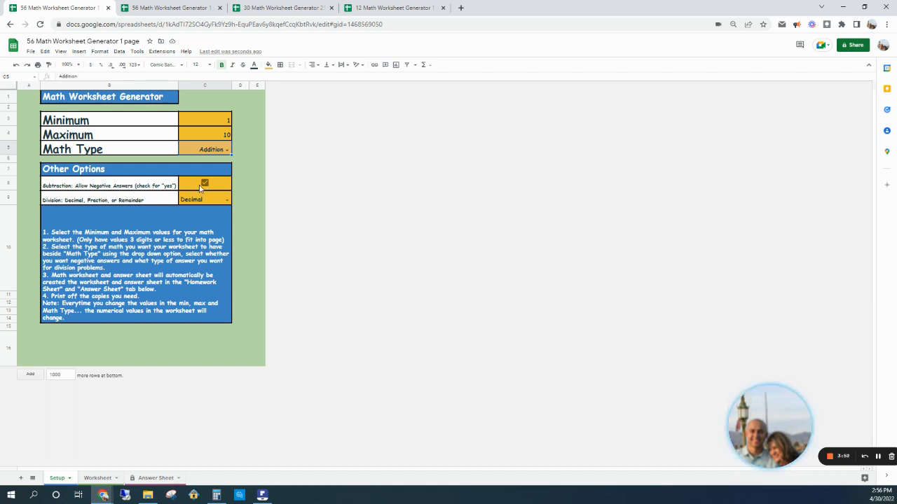
# - Turn off negative subtraction answers and keep Decimal as the division answer type
pyautogui.click(204, 183)
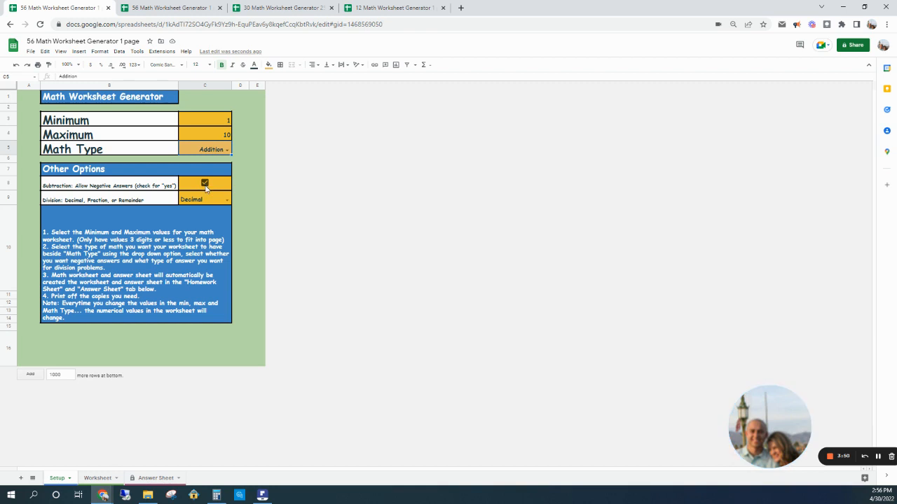
pyautogui.click(204, 183)
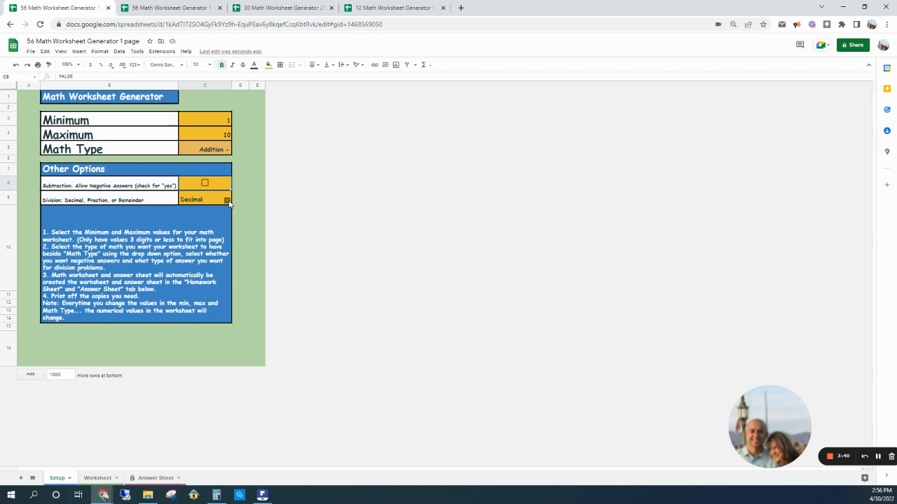
pyautogui.click(227, 199)
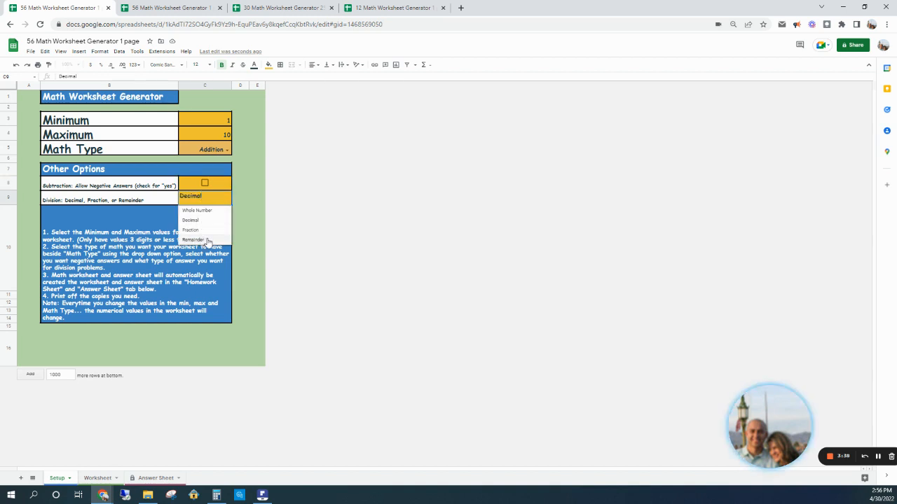
pyautogui.moveTo(210, 219)
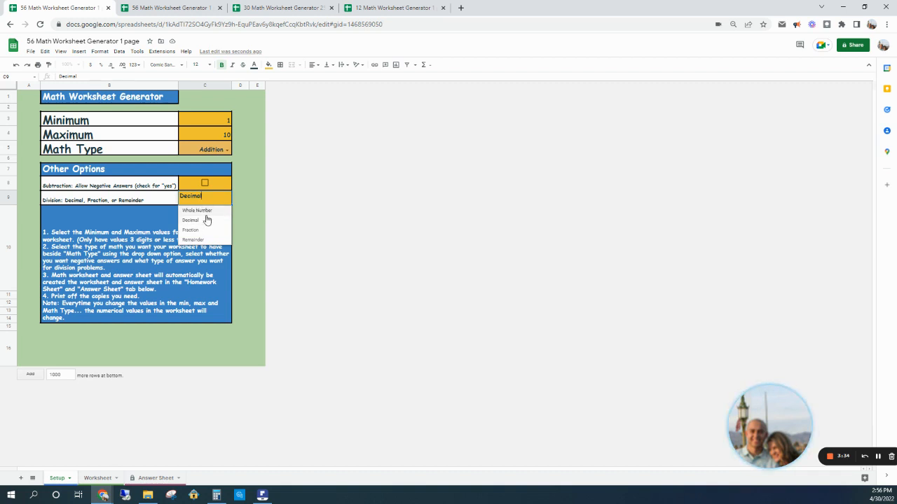
pyautogui.click(190, 220)
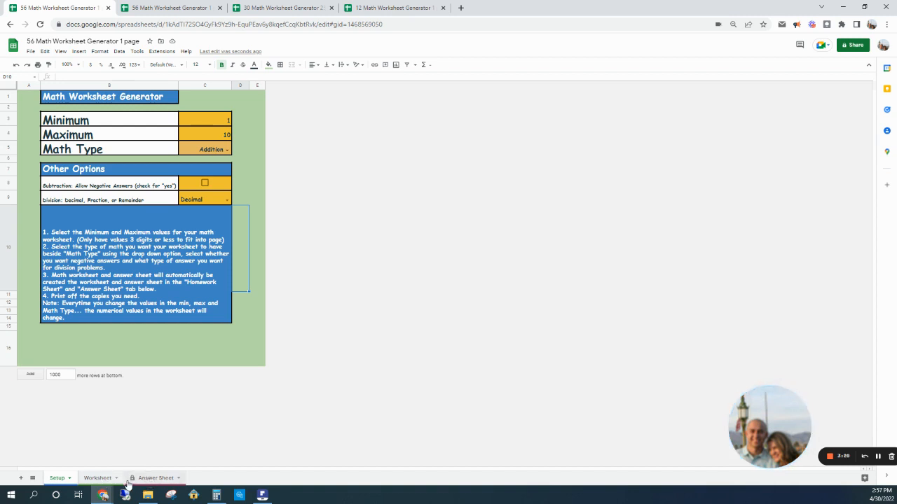
# - Review the 1–10 addition worksheet and its Answer Sheet sums, then bring up print options
pyautogui.click(97, 478)
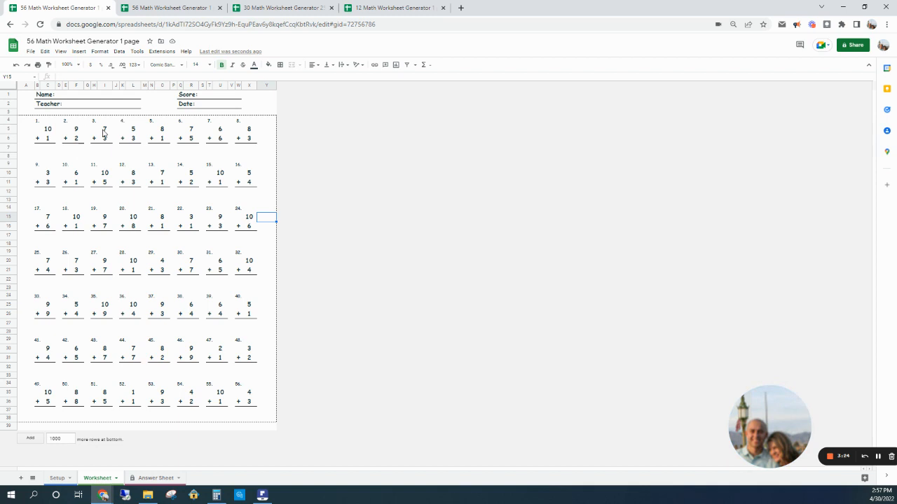
pyautogui.moveTo(230, 136)
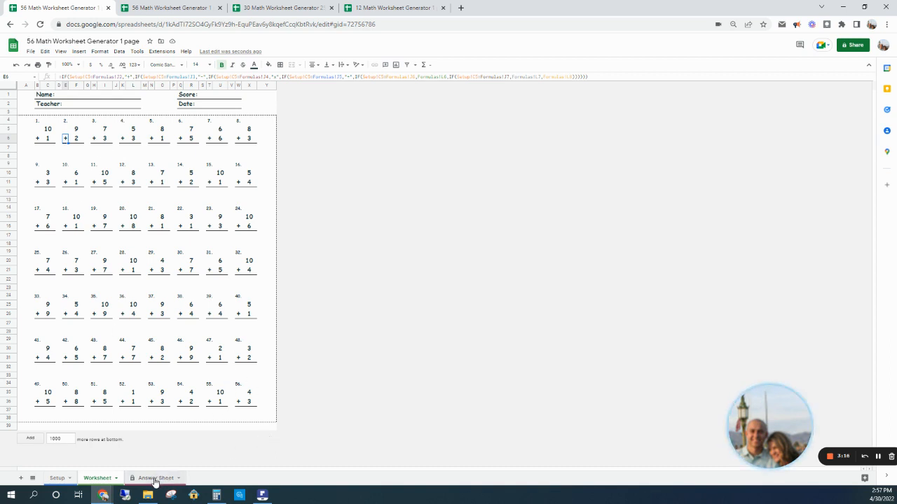
pyautogui.click(155, 478)
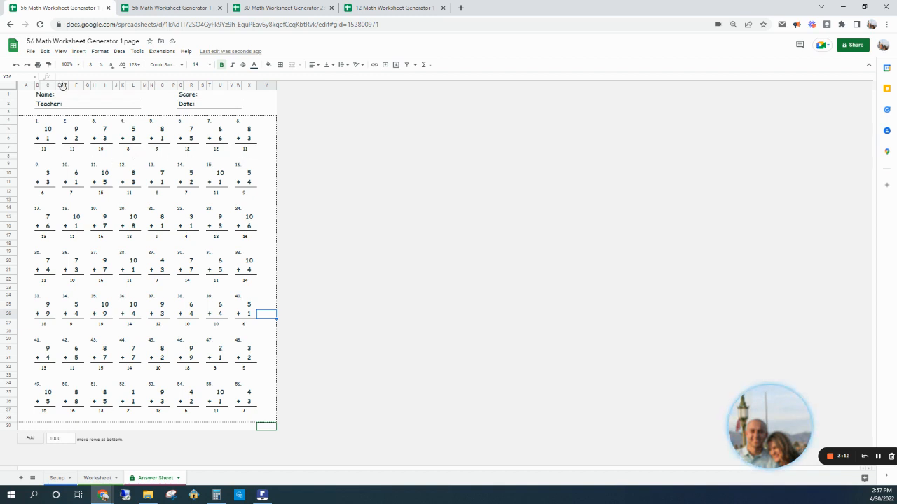
pyautogui.click(31, 51)
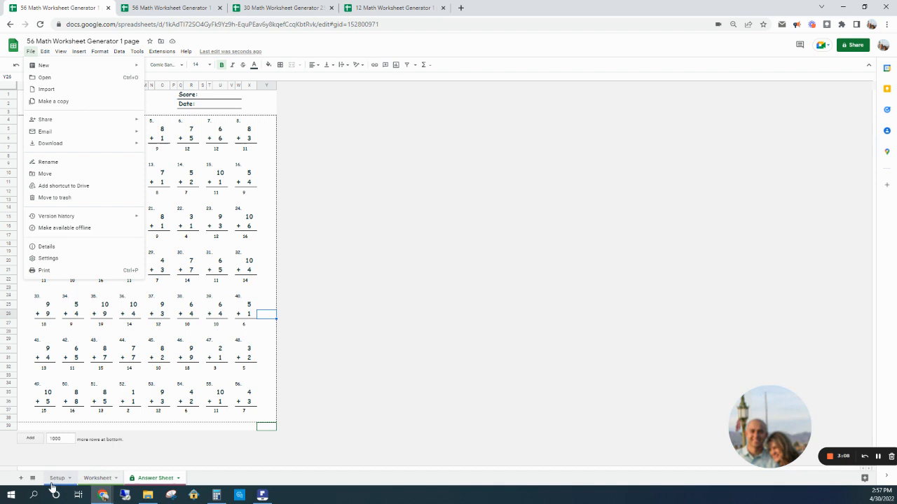
# - On Setup, change the number range to 10–100 and select all operations
pyautogui.click(58, 478)
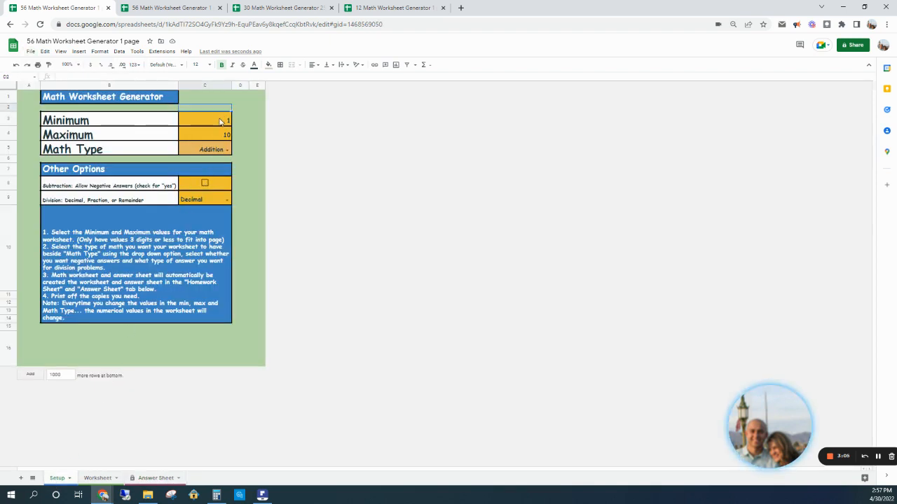
pyautogui.write('10')
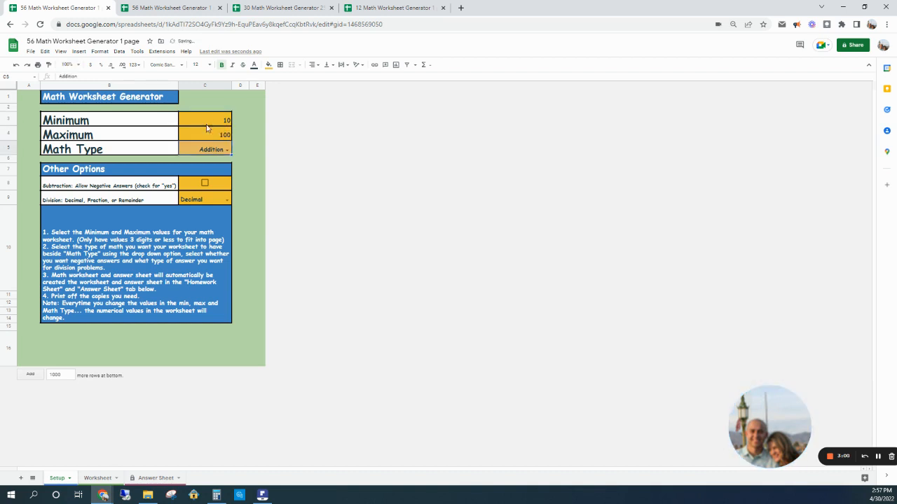
pyautogui.click(227, 150)
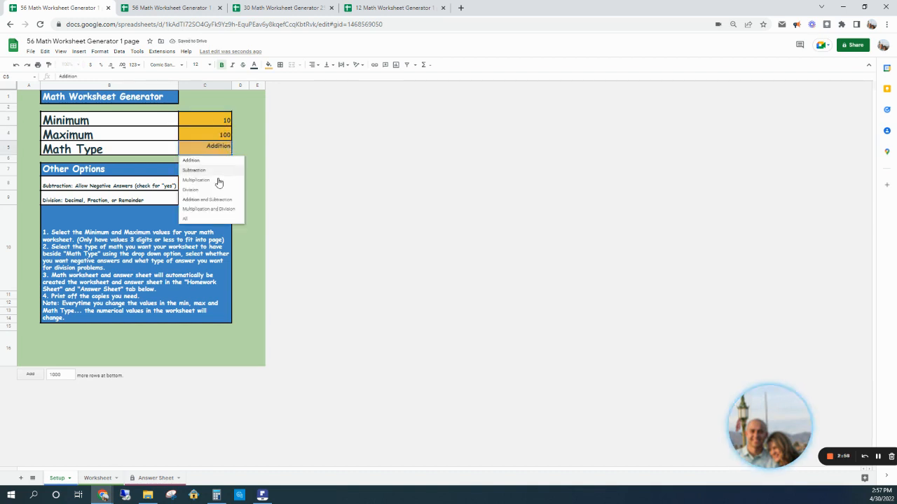
pyautogui.click(185, 218)
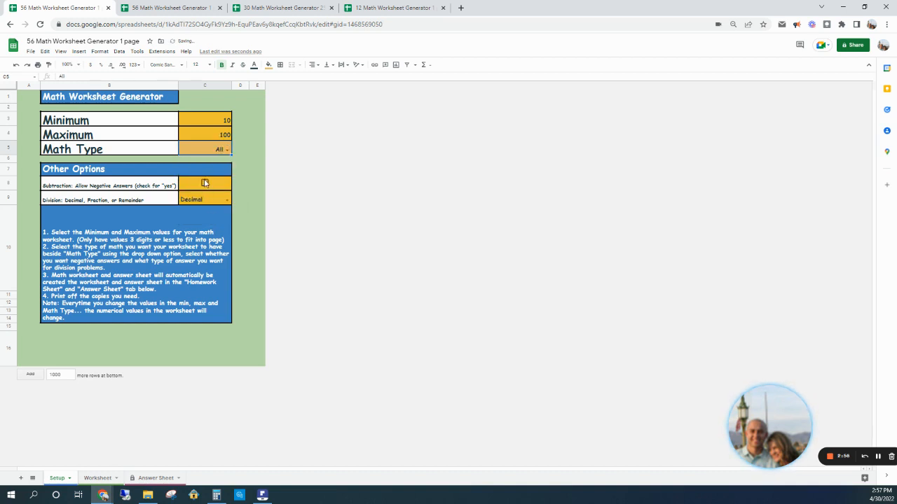
# - Allow negative subtraction answers, make division answers fractions, and view the Worksheet
pyautogui.click(204, 182)
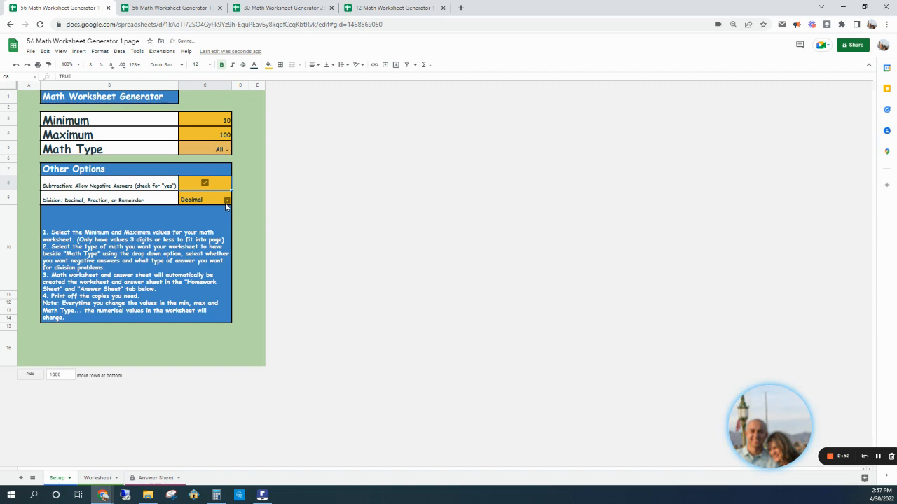
pyautogui.click(227, 200)
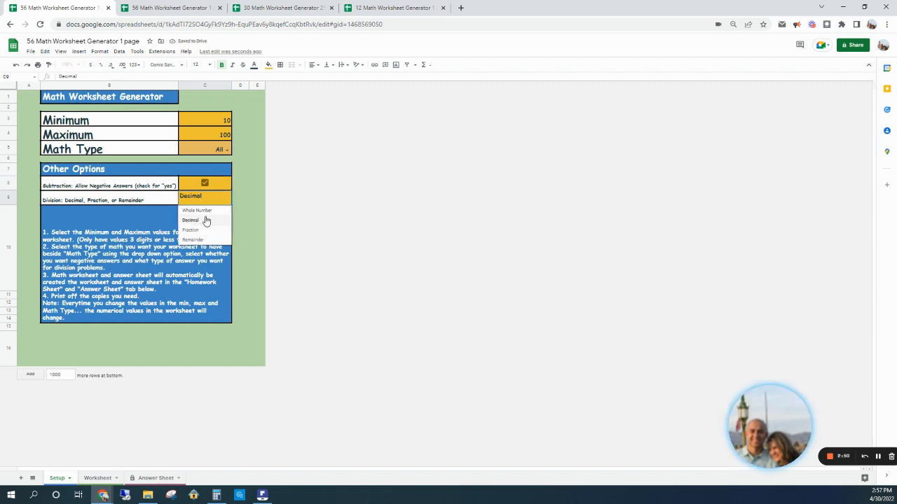
pyautogui.click(191, 229)
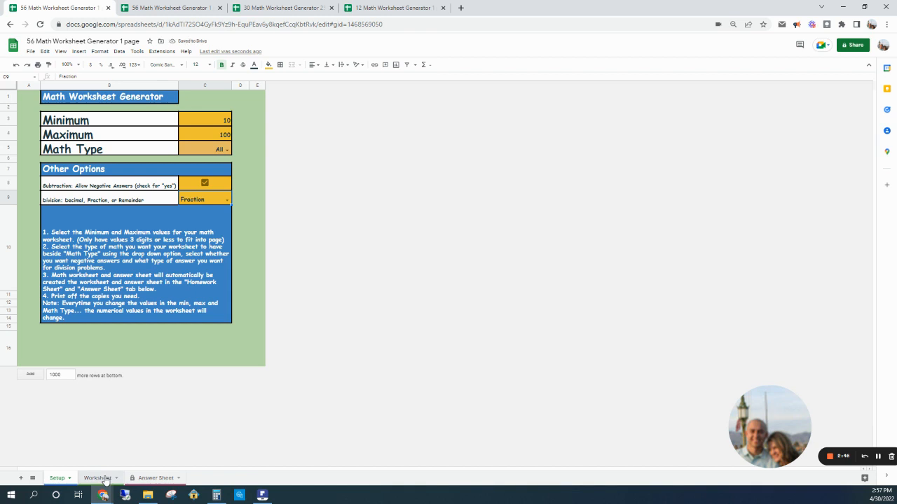
pyautogui.click(97, 478)
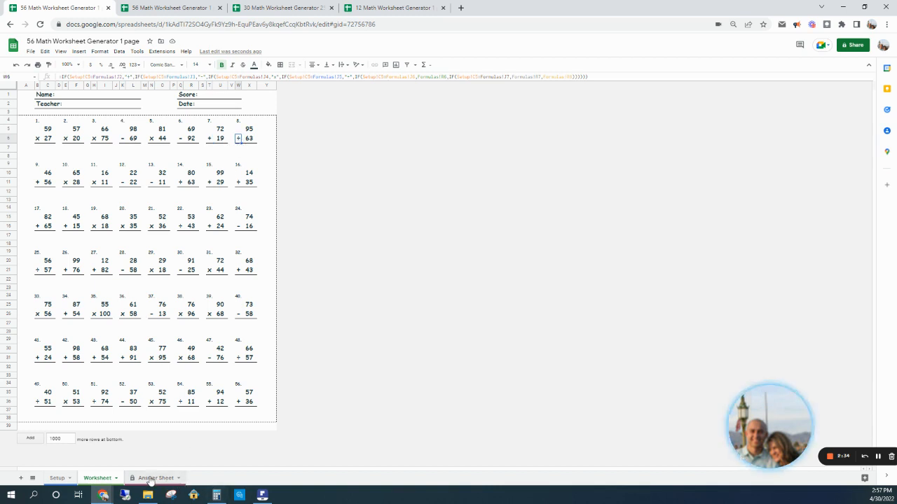
# - Check the mixed answers, including problem 28's formula, then go back to Setup
pyautogui.click(156, 478)
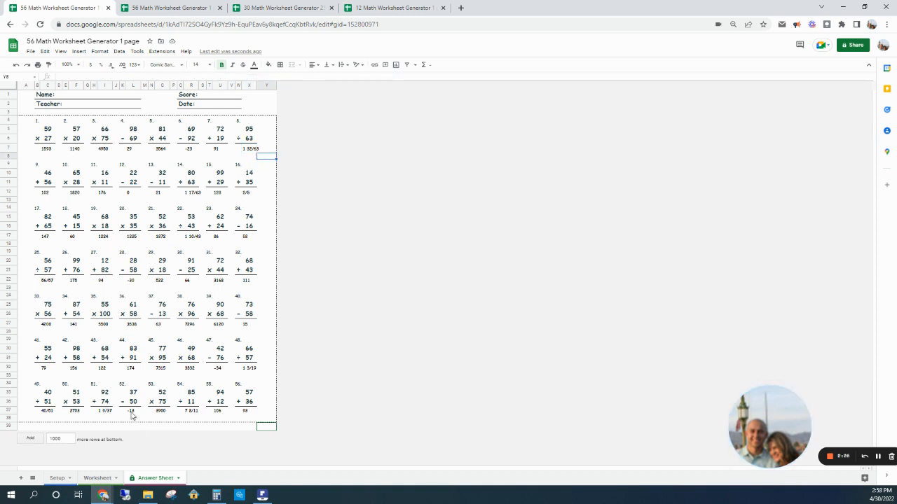
pyautogui.click(131, 280)
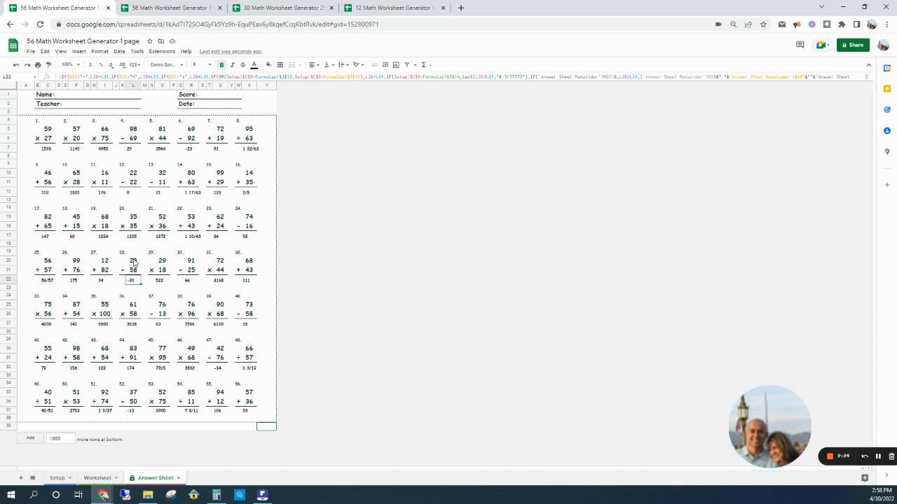
pyautogui.click(57, 478)
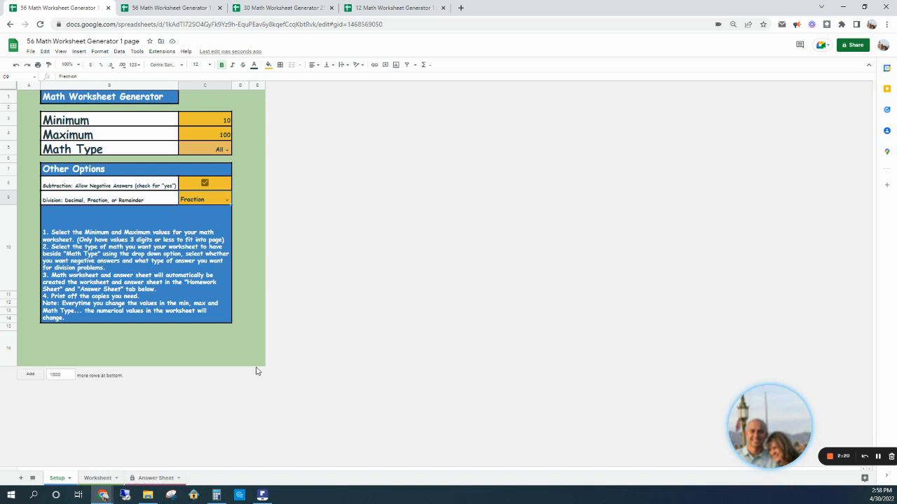
pyautogui.moveTo(262, 364)
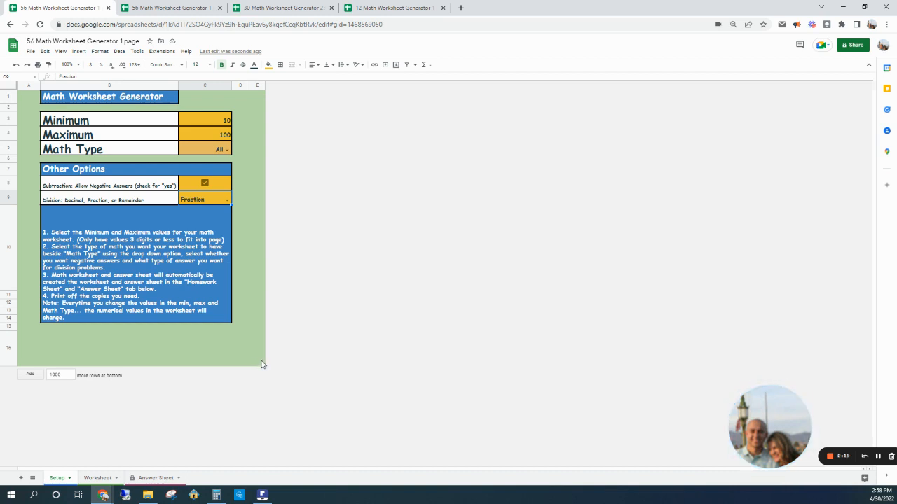
pyautogui.moveTo(234, 354)
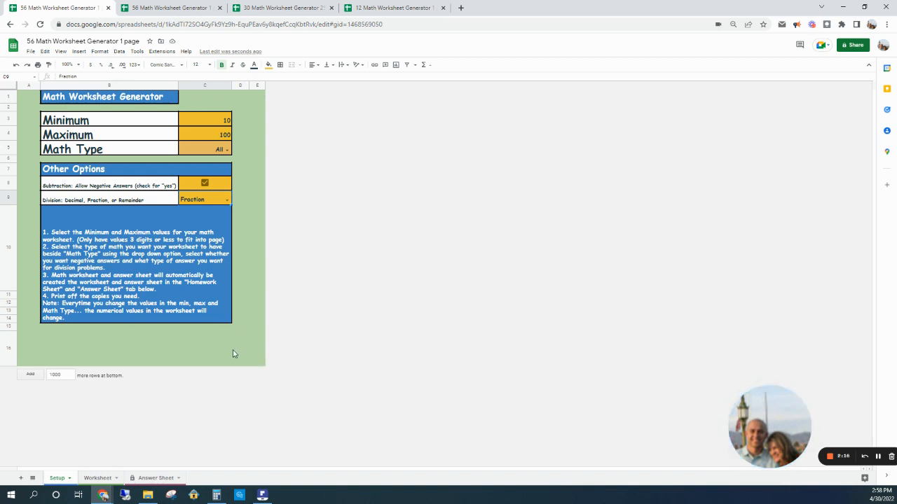
# - Move from the Setup options to the Answer Sheet showing problem 22's answer formula
pyautogui.click(97, 478)
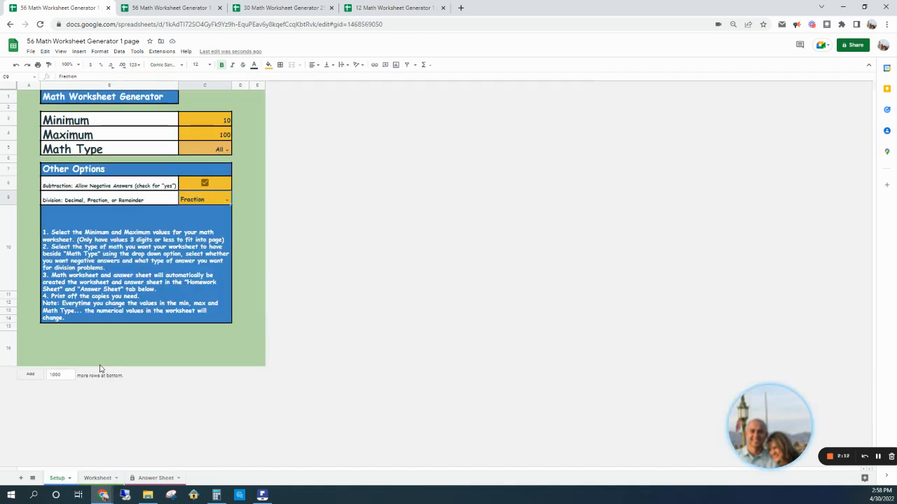
pyautogui.moveTo(214, 343)
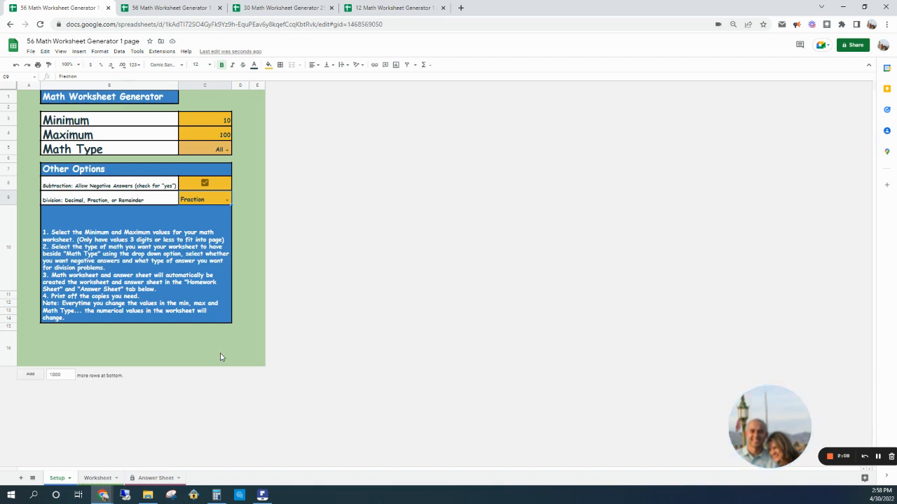
pyautogui.moveTo(224, 358)
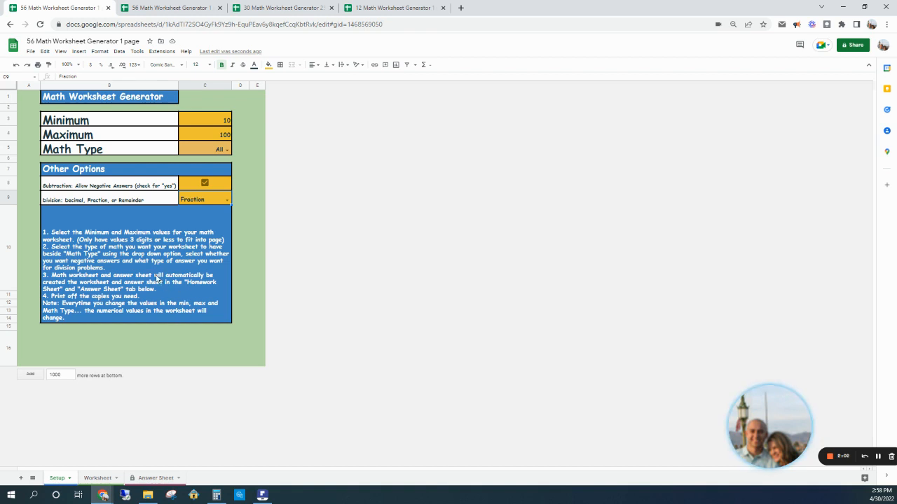
pyautogui.moveTo(252, 355)
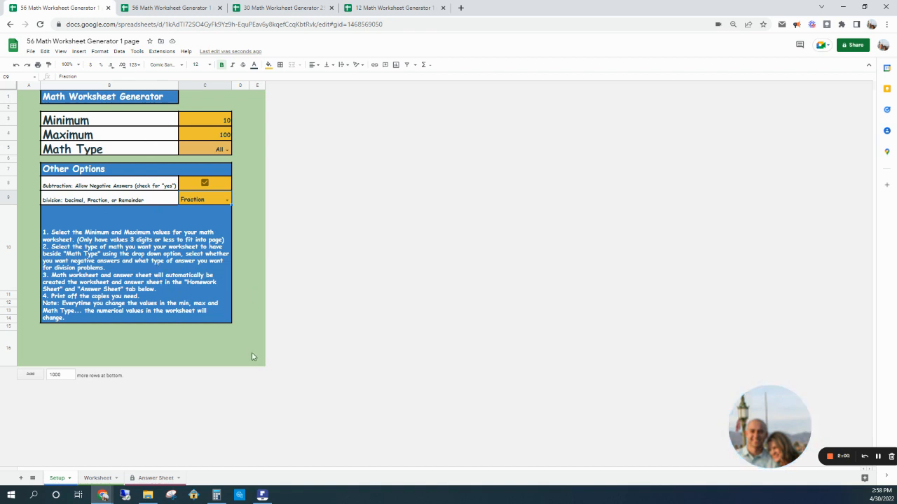
pyautogui.moveTo(258, 359)
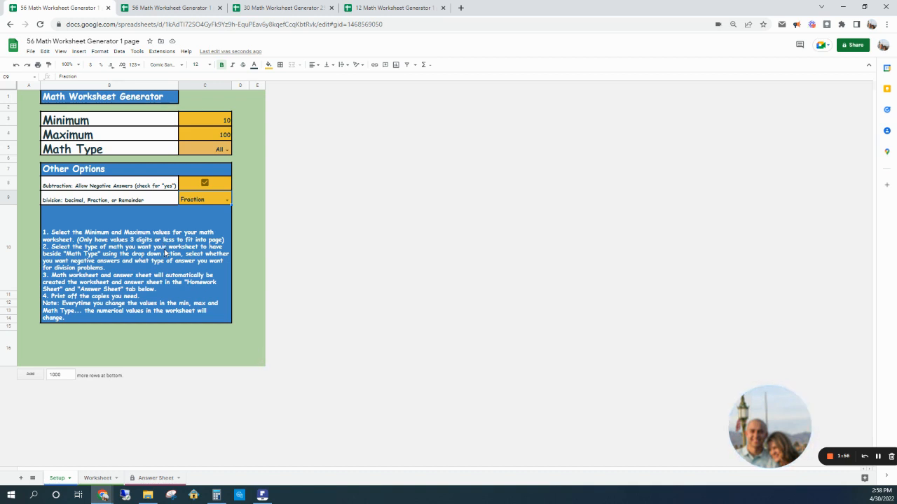
pyautogui.moveTo(167, 273)
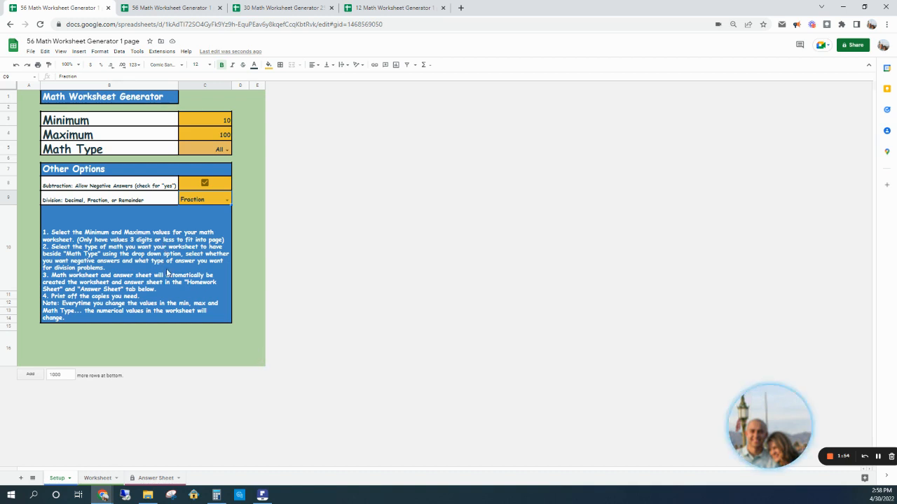
pyautogui.moveTo(248, 269)
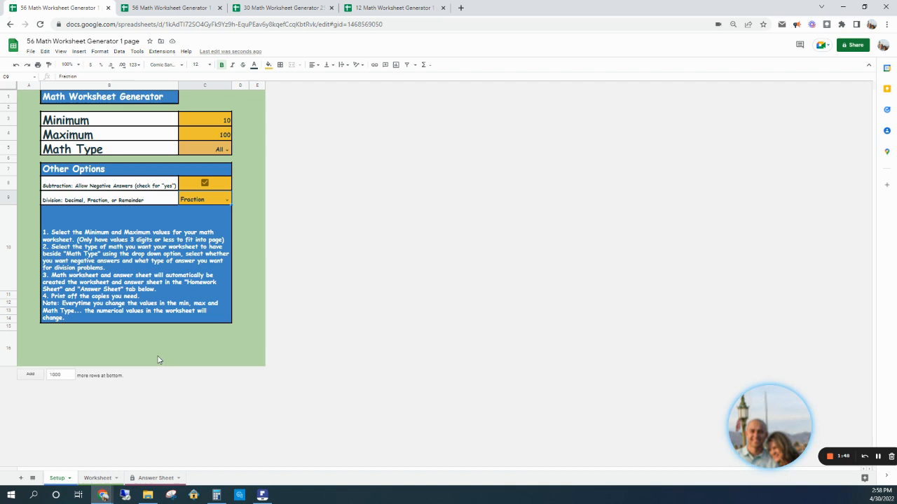
pyautogui.moveTo(141, 459)
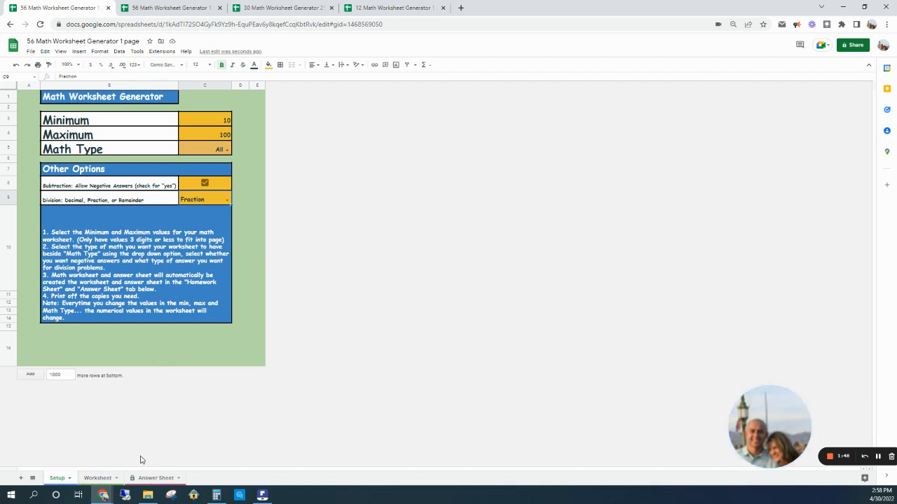
pyautogui.click(155, 477)
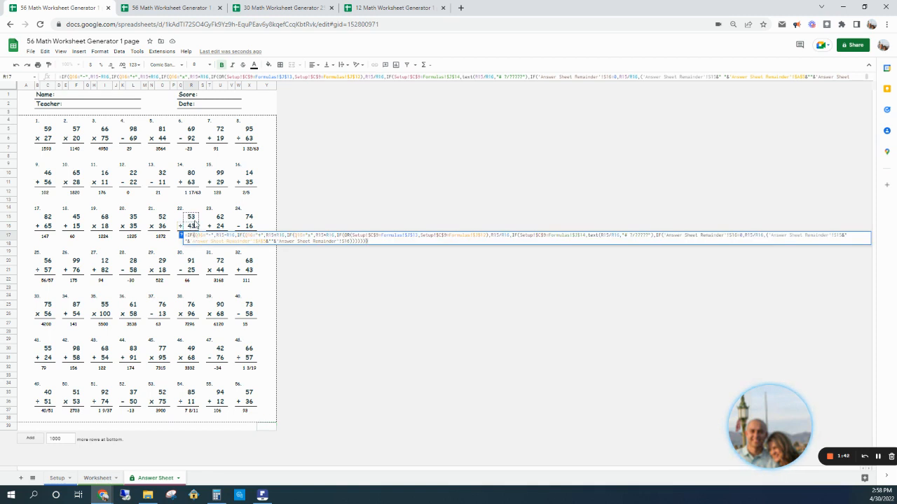
pyautogui.click(191, 226)
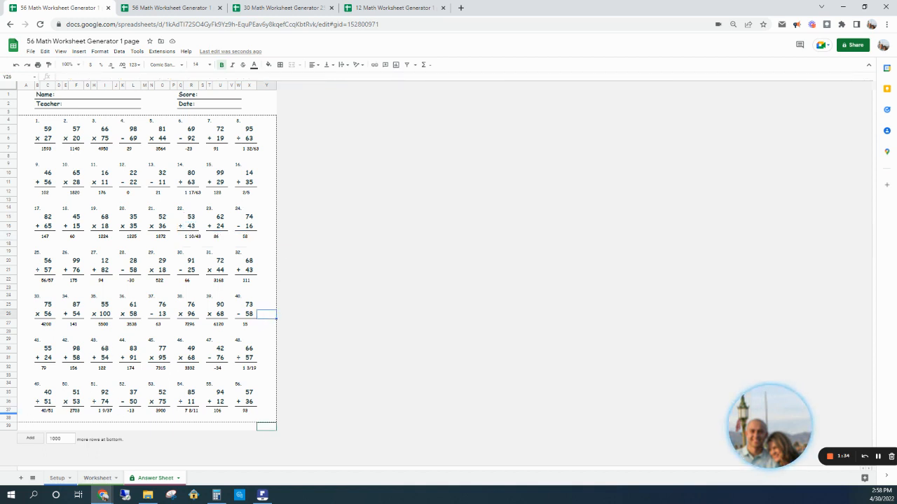
pyautogui.moveTo(355, 395)
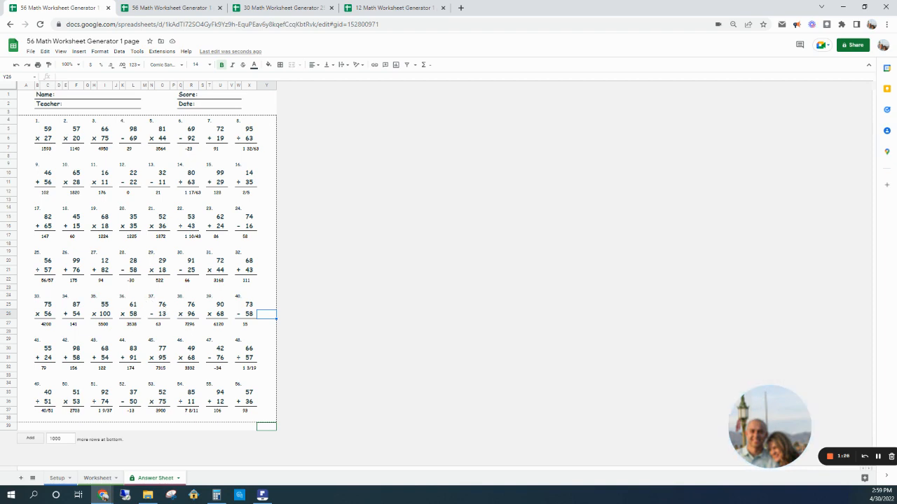
pyautogui.moveTo(878, 462)
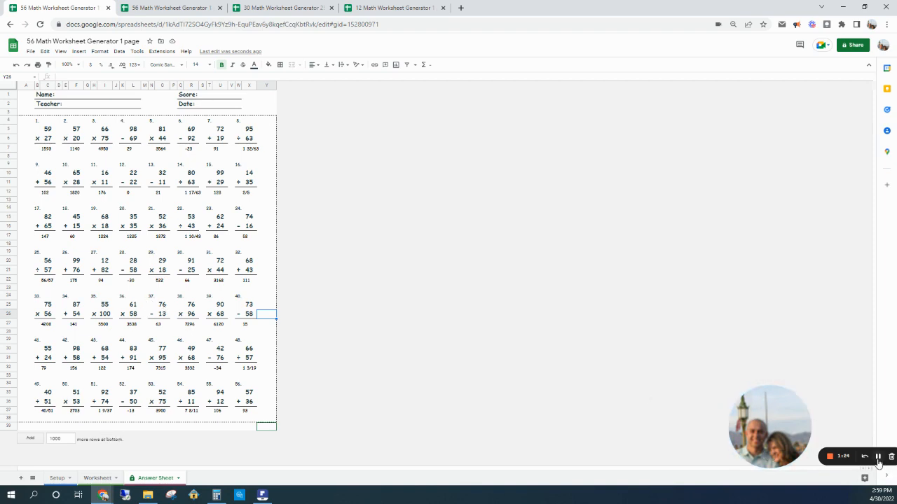